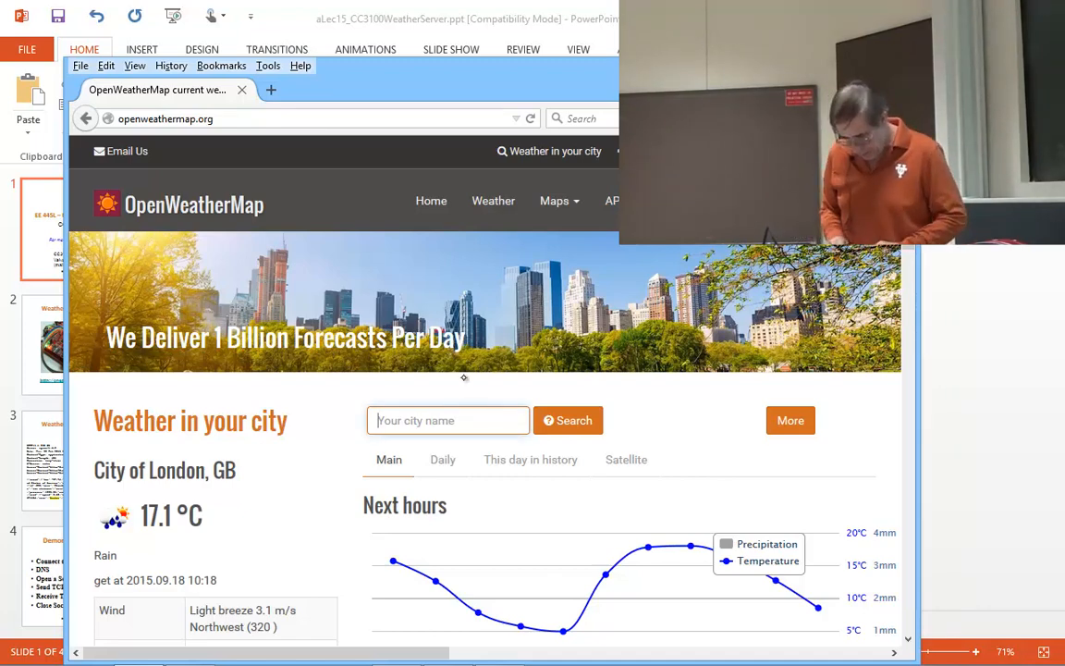
Search OpenWeatherMap for 'austin', choosing Austin, Texas from the suggestions.
{"action": "type", "text": "austin"}
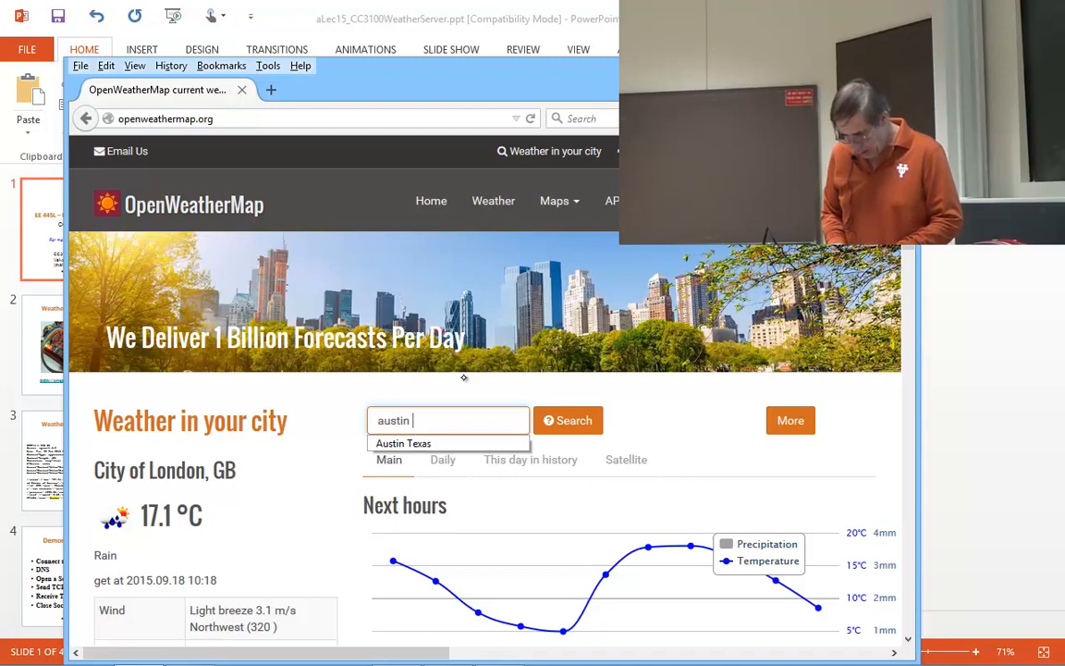
{"action": "left_click", "coordinate": [403, 444]}
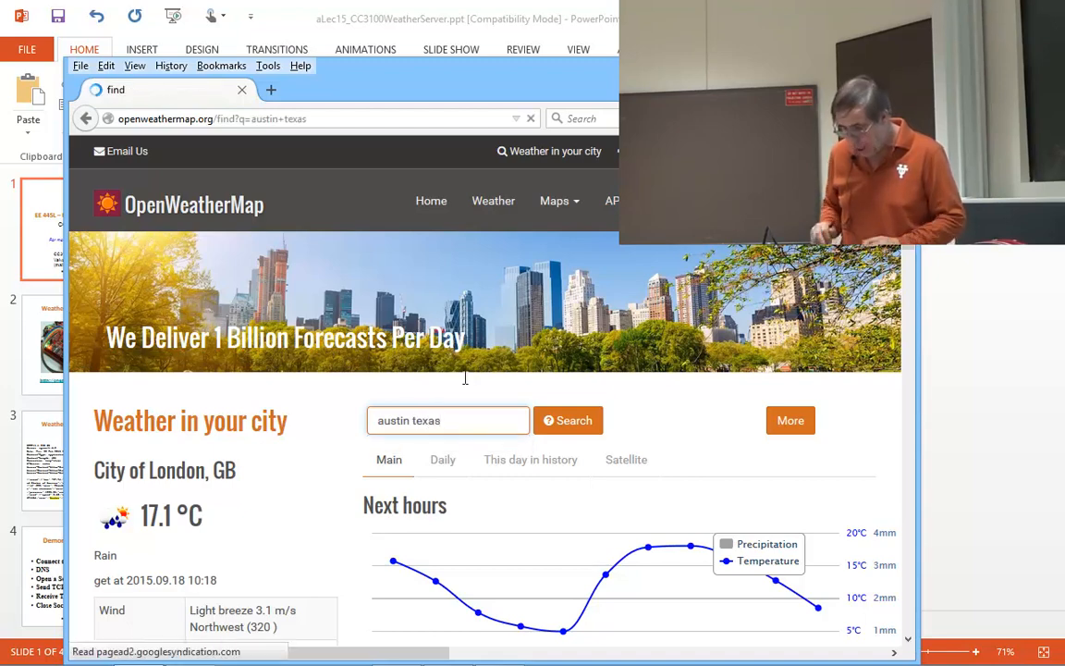
{"action": "left_click", "coordinate": [568, 420]}
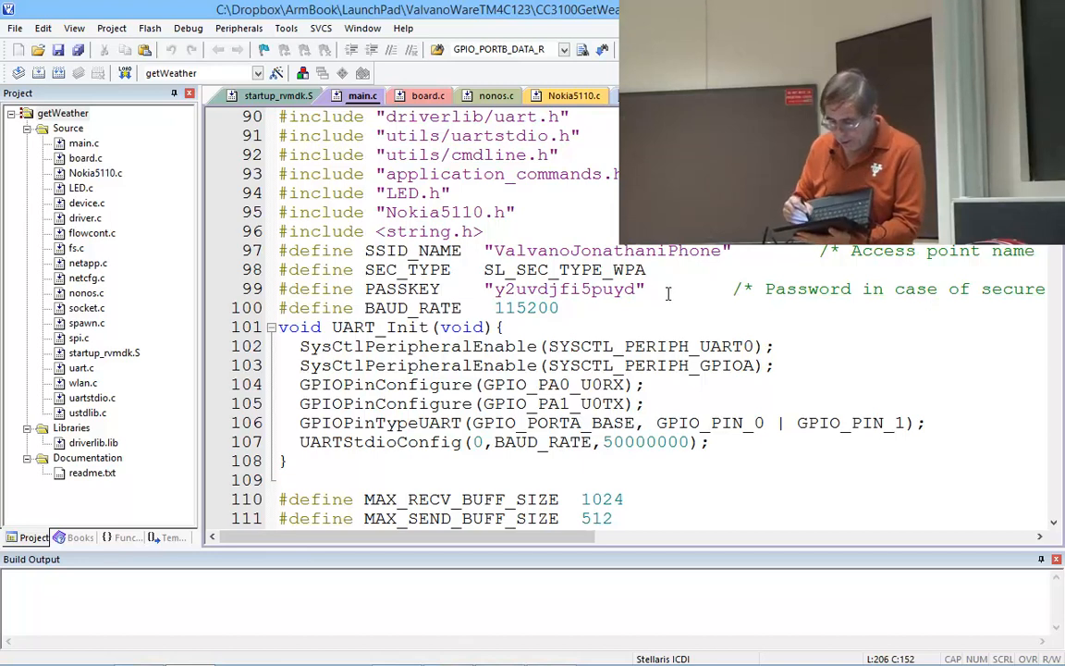
{"action": "left_click_drag", "start_coordinate": [292, 270], "coordinate": [647, 289]}
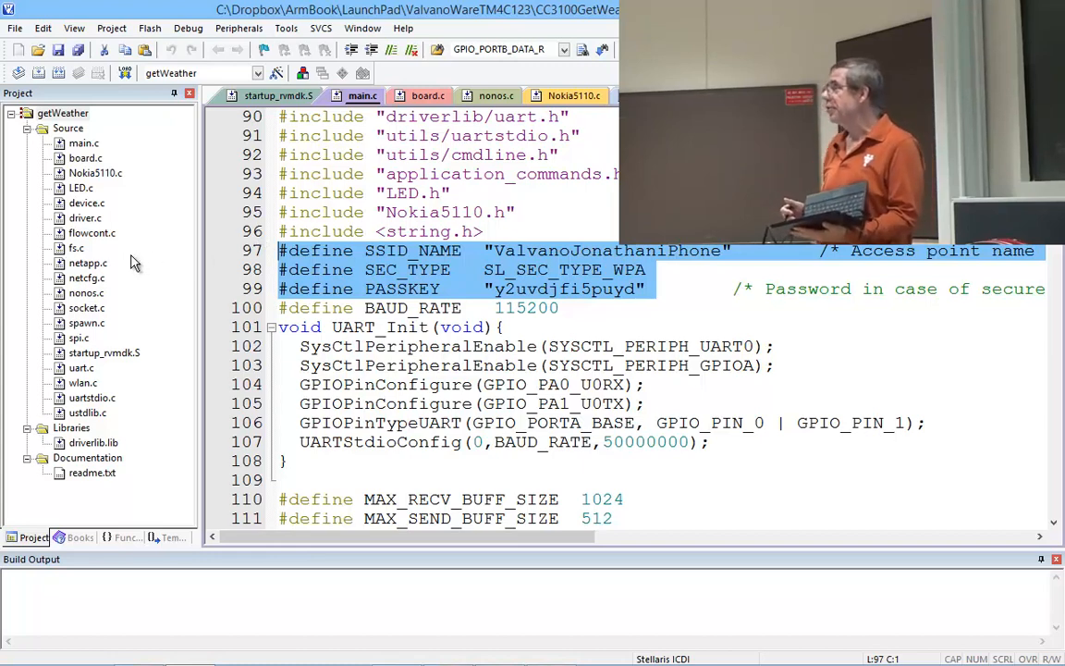
{"action": "mouse_move", "coordinate": [22, 287]}
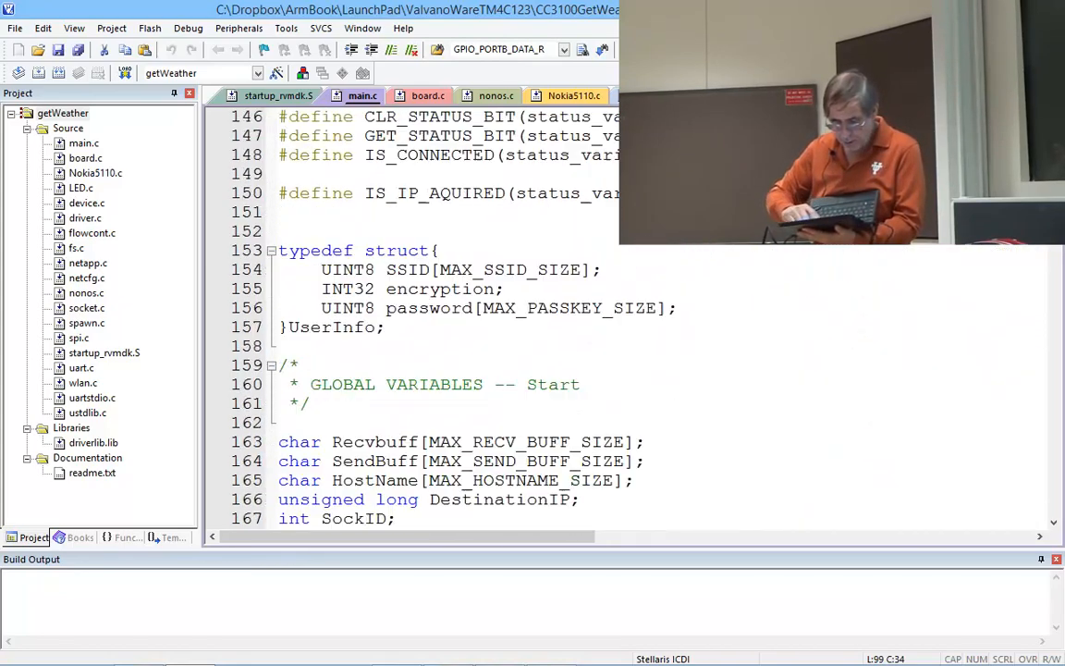
Dismiss the 'Flash Download failed' message so the download can be retried.
{"action": "scroll", "scroll_direction": "down", "scroll_amount": 3}
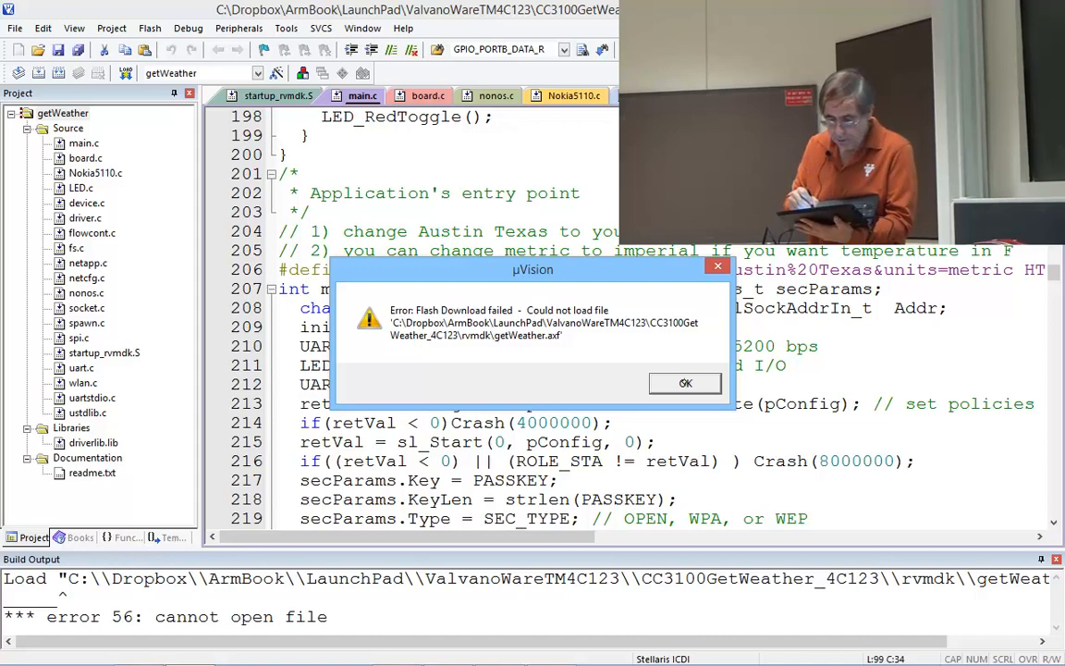
{"action": "left_click", "coordinate": [684, 383]}
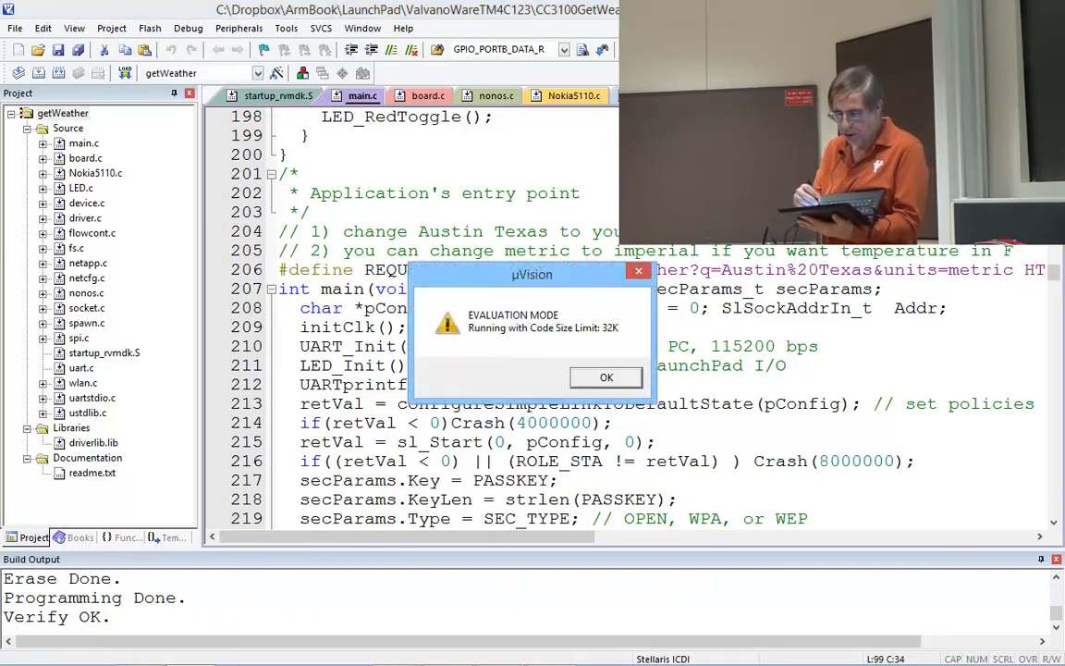
Acknowledge the evaluation mode code size notice before debugging.
{"action": "left_click", "coordinate": [607, 377]}
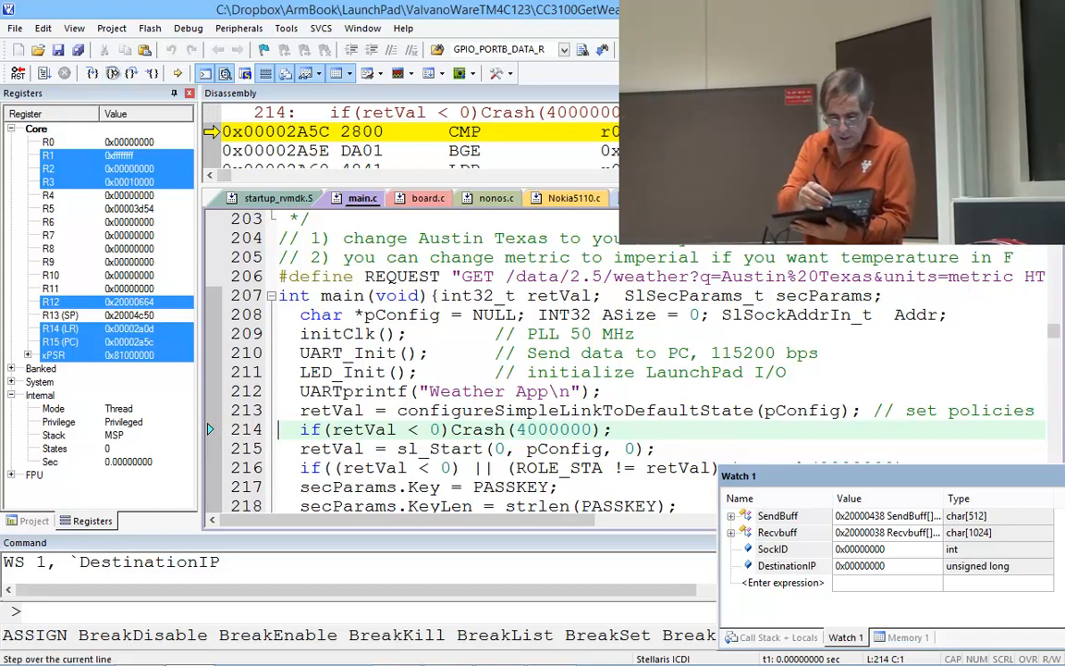
Step Over the next line of main and scroll down through the setup code.
{"action": "left_click", "coordinate": [115, 74]}
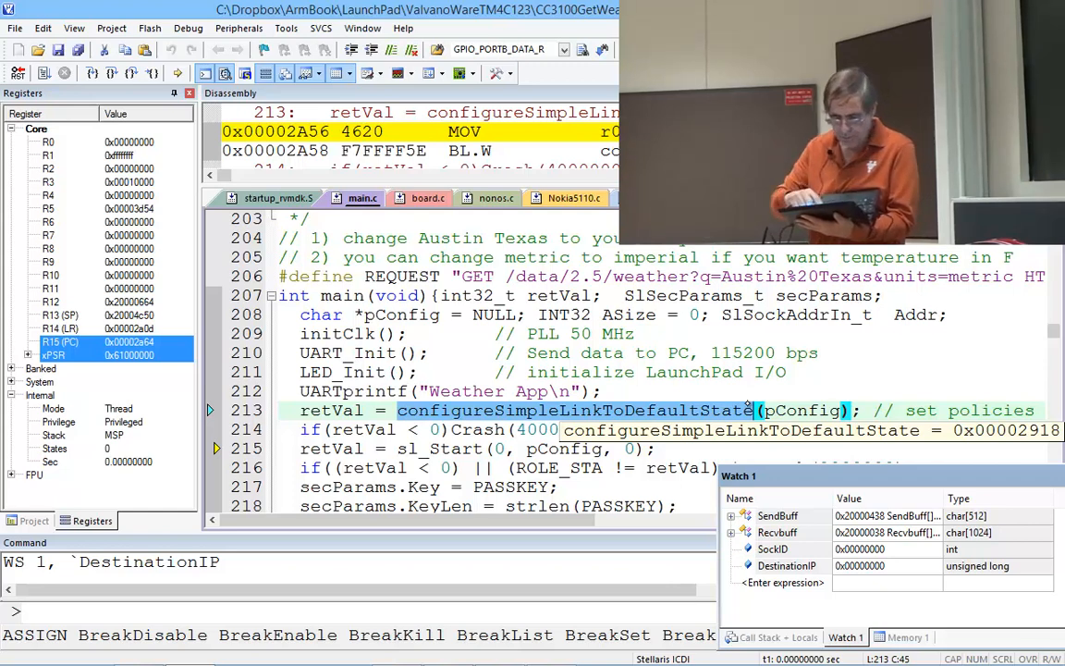
{"action": "scroll", "scroll_direction": "down", "scroll_amount": 3}
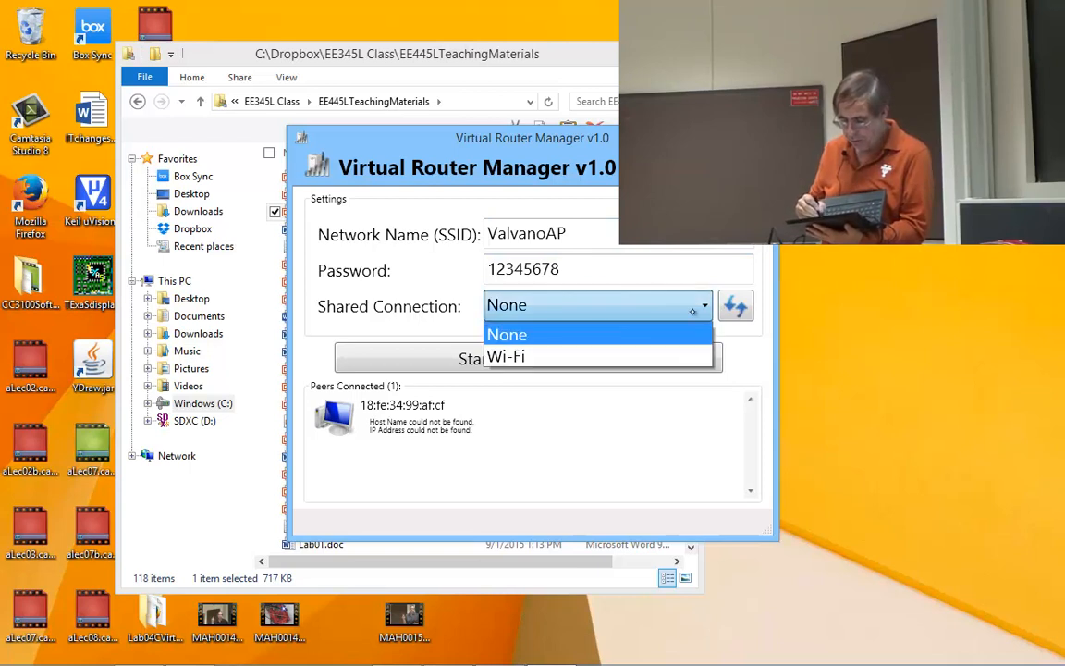
Share the Wi-Fi connection, start the ValvanoAP virtual router, and return to Keil µVision.
{"action": "left_click", "coordinate": [506, 355]}
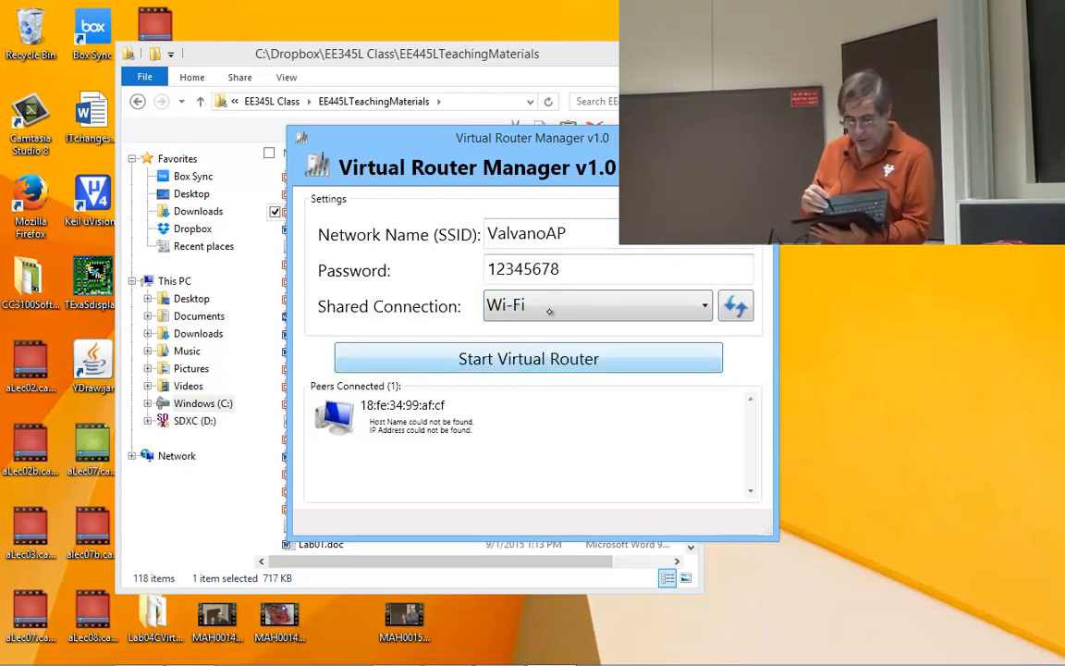
{"action": "left_click", "coordinate": [528, 358]}
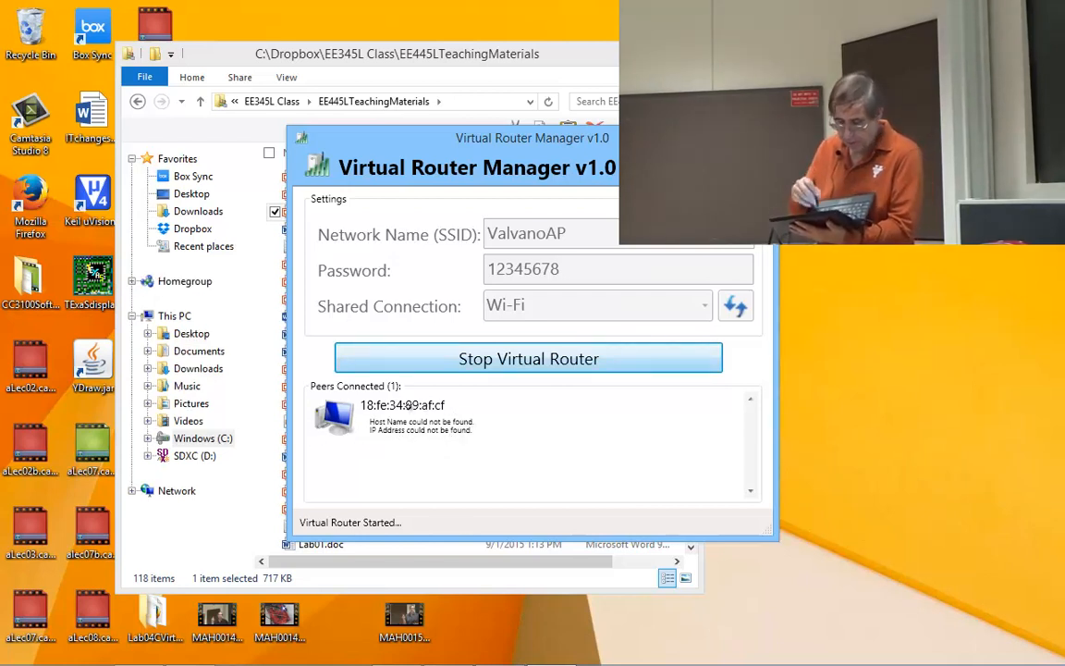
{"action": "key", "text": "alt+tab"}
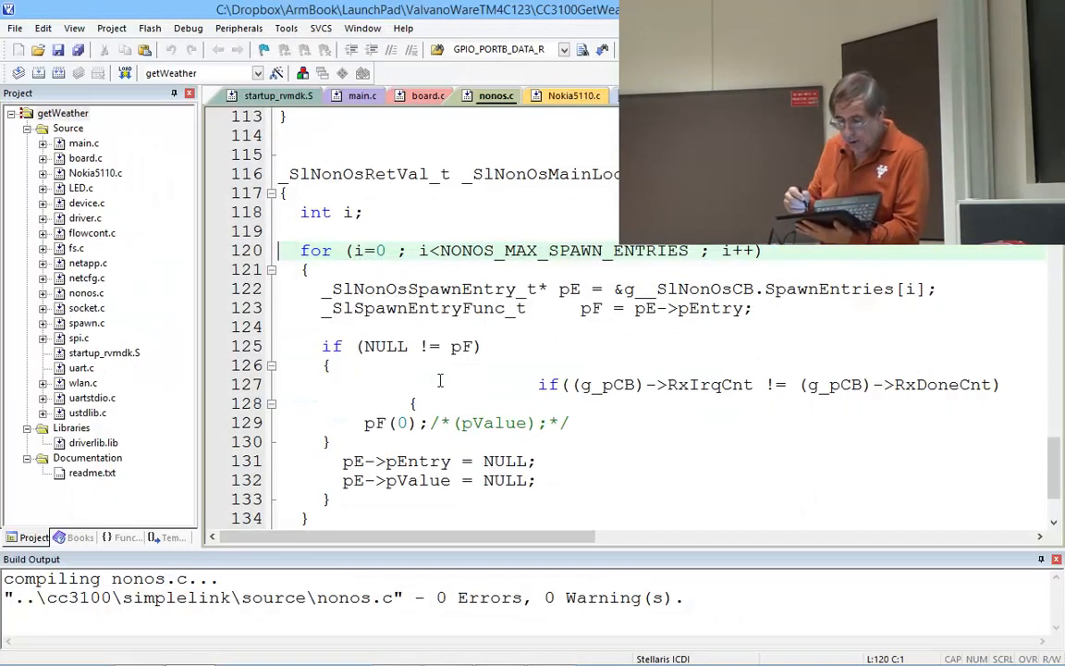
{"action": "left_click", "coordinate": [362, 96]}
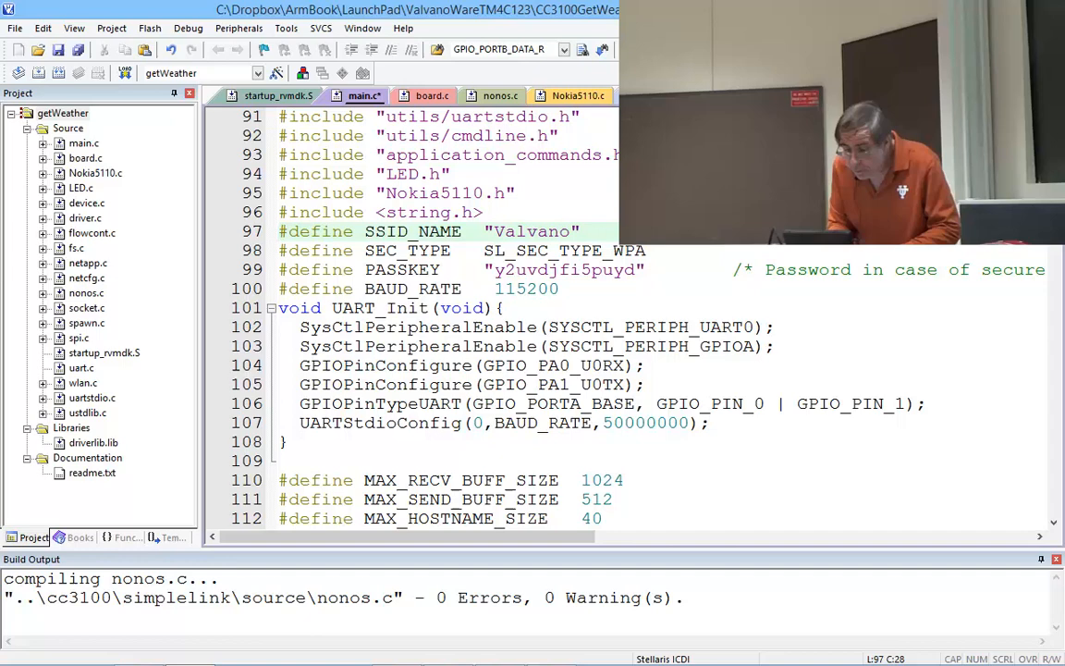
{"action": "type", "text": "AP"}
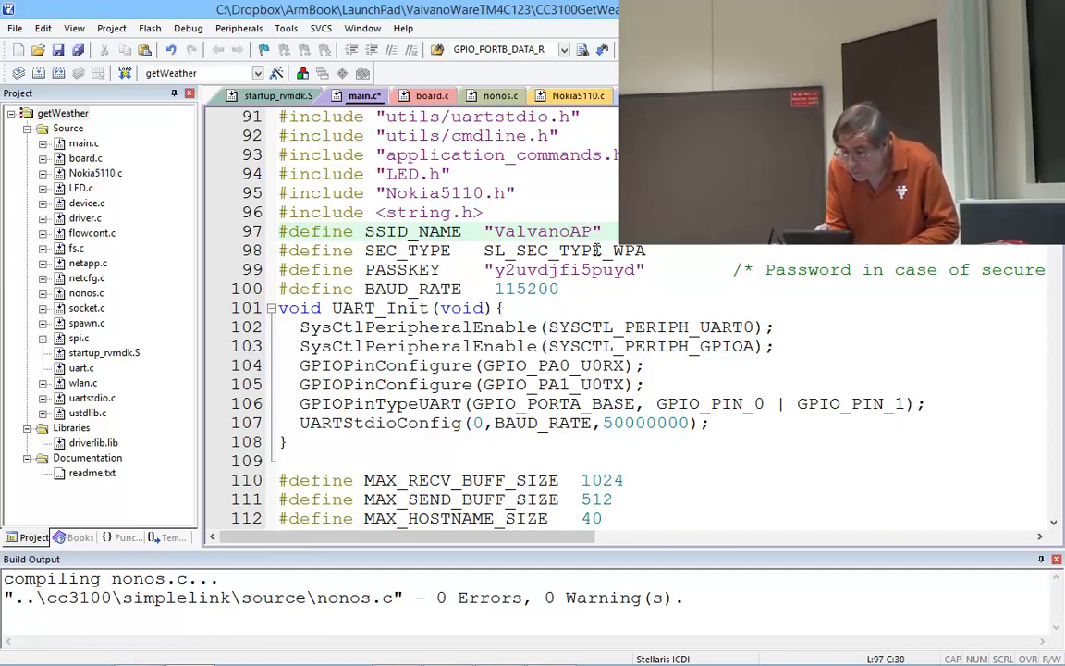
{"action": "double_click", "coordinate": [562, 270]}
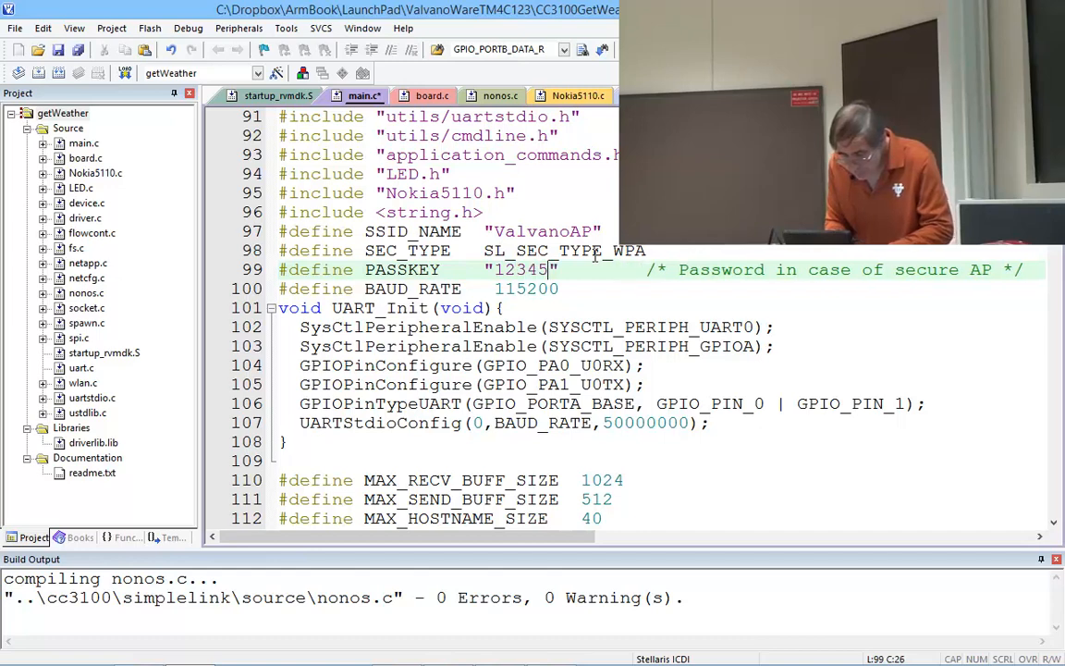
{"action": "type", "text": "678"}
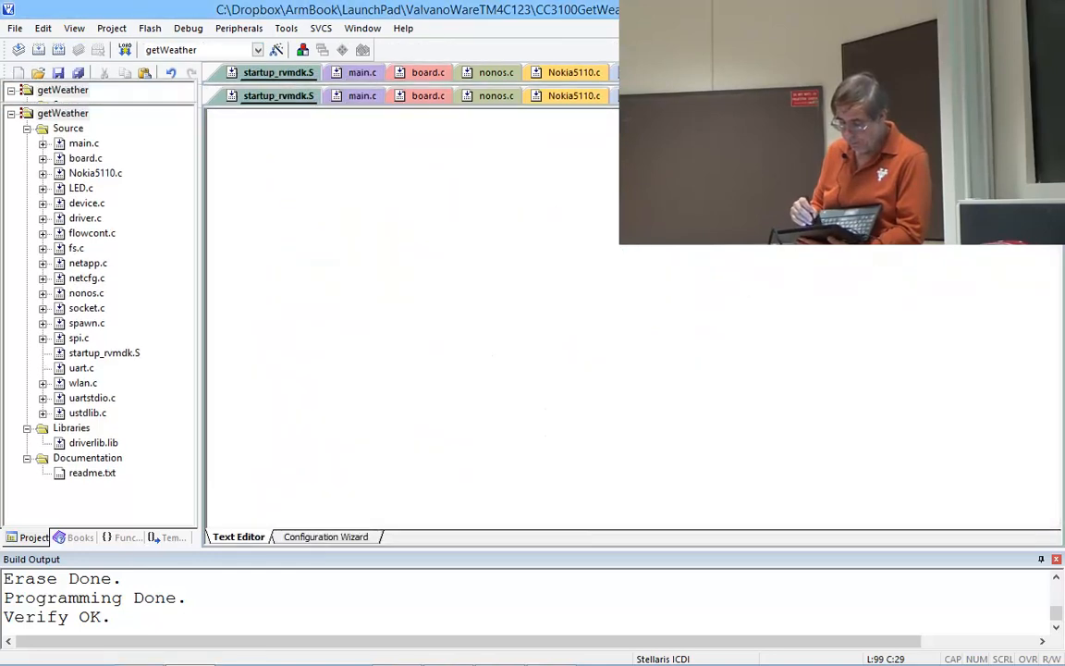
Start a debug session on the freshly flashed GetWeather program.
{"action": "left_click", "coordinate": [189, 28]}
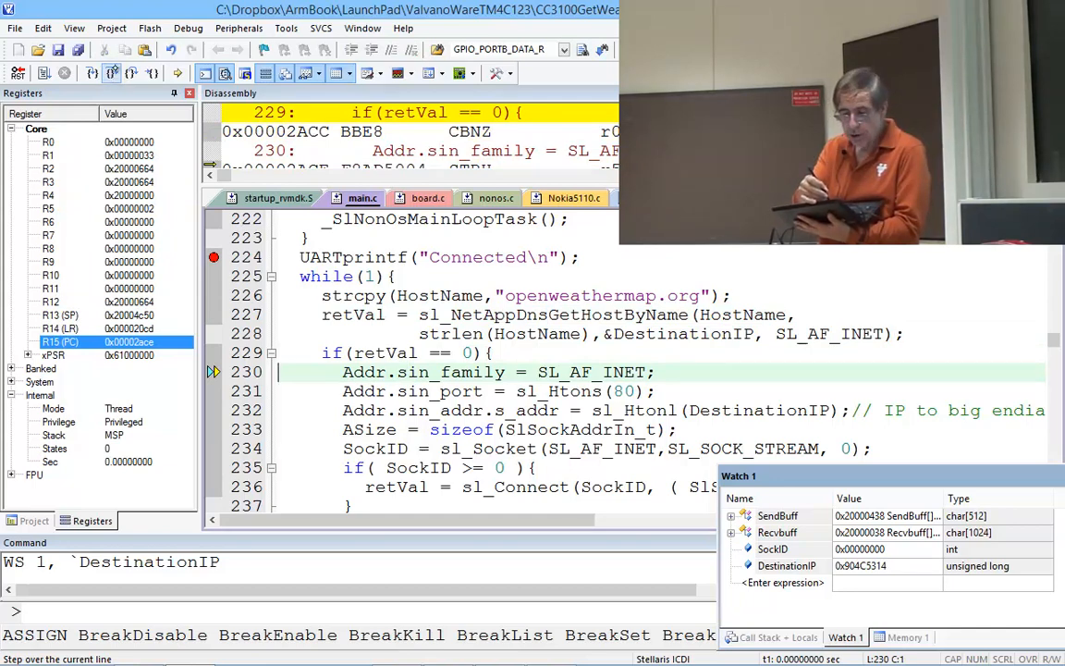
Step Over the DNS lookup and socket address setup lines toward line 233.
{"action": "left_click", "coordinate": [111, 74]}
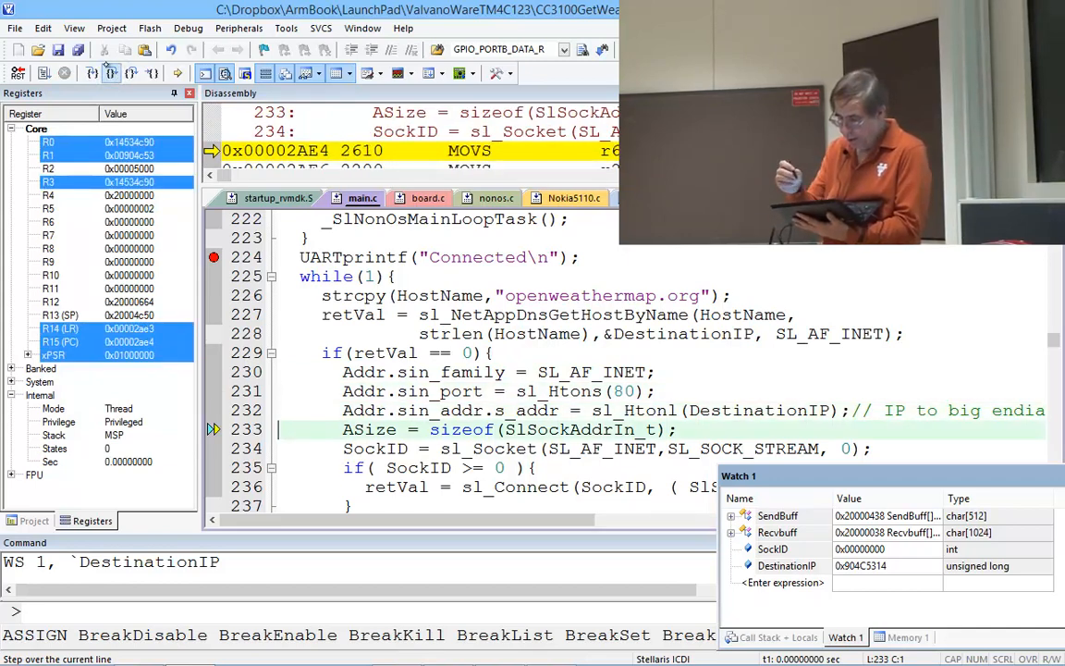
{"action": "left_click", "coordinate": [787, 565]}
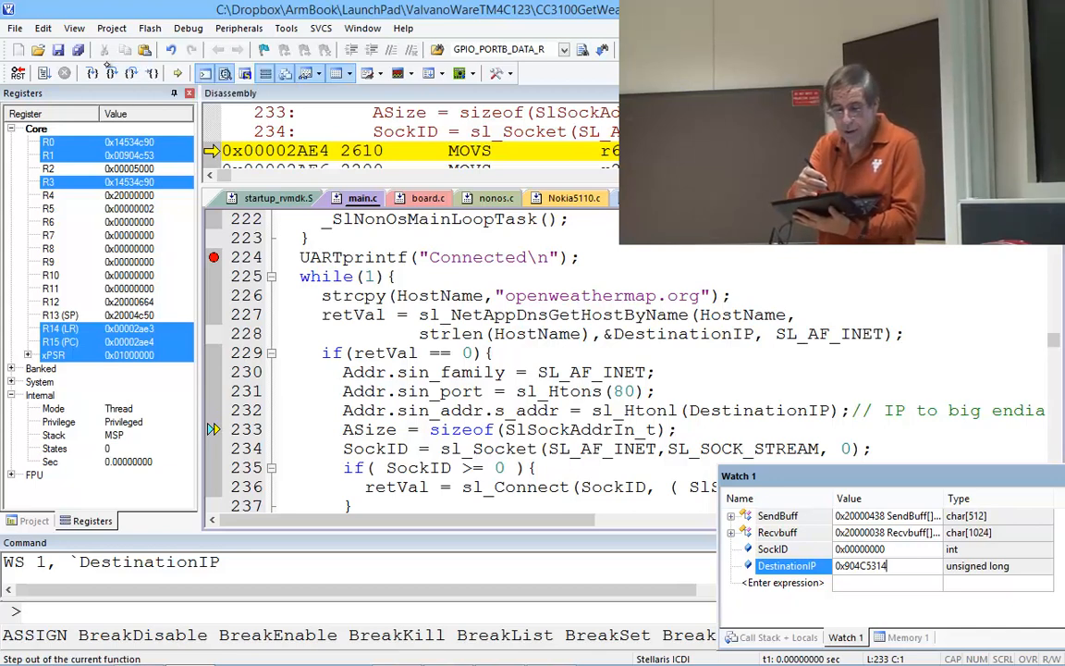
Step Over the sl_Socket creation line, leaving SockID at zero.
{"action": "left_click", "coordinate": [110, 74]}
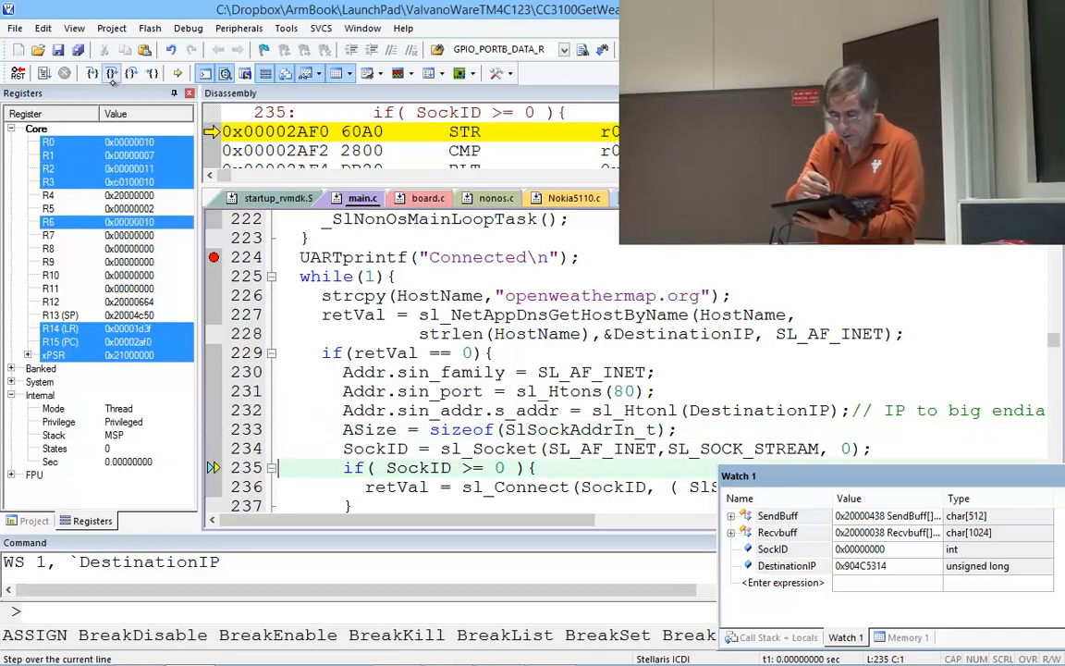
{"action": "mouse_move", "coordinate": [111, 74]}
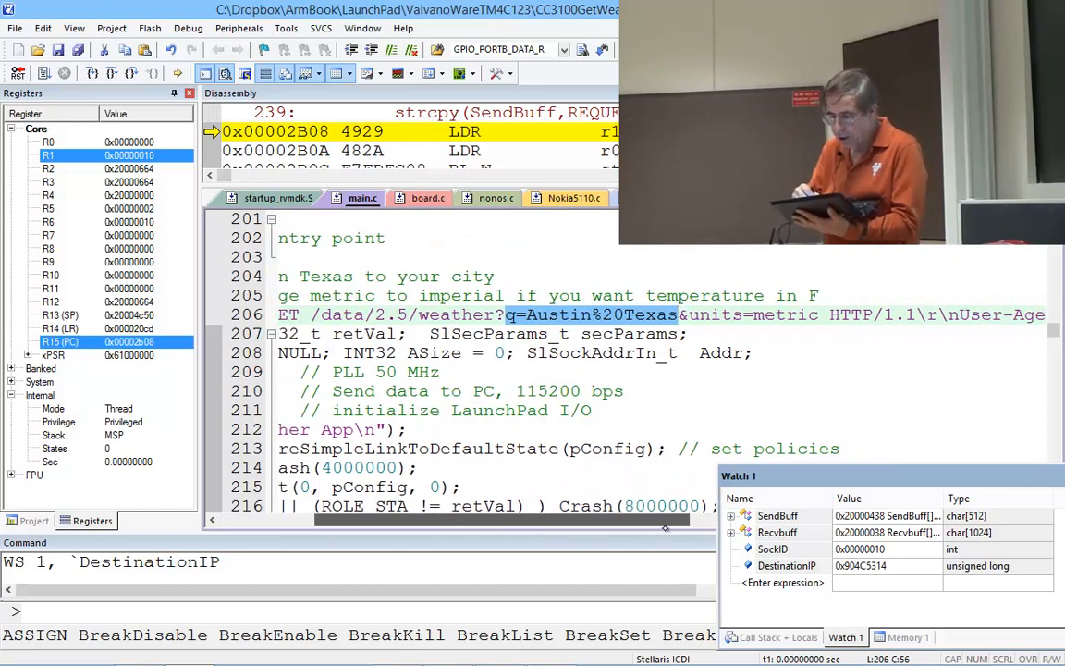
{"action": "scroll", "scroll_direction": "right", "scroll_amount": 3}
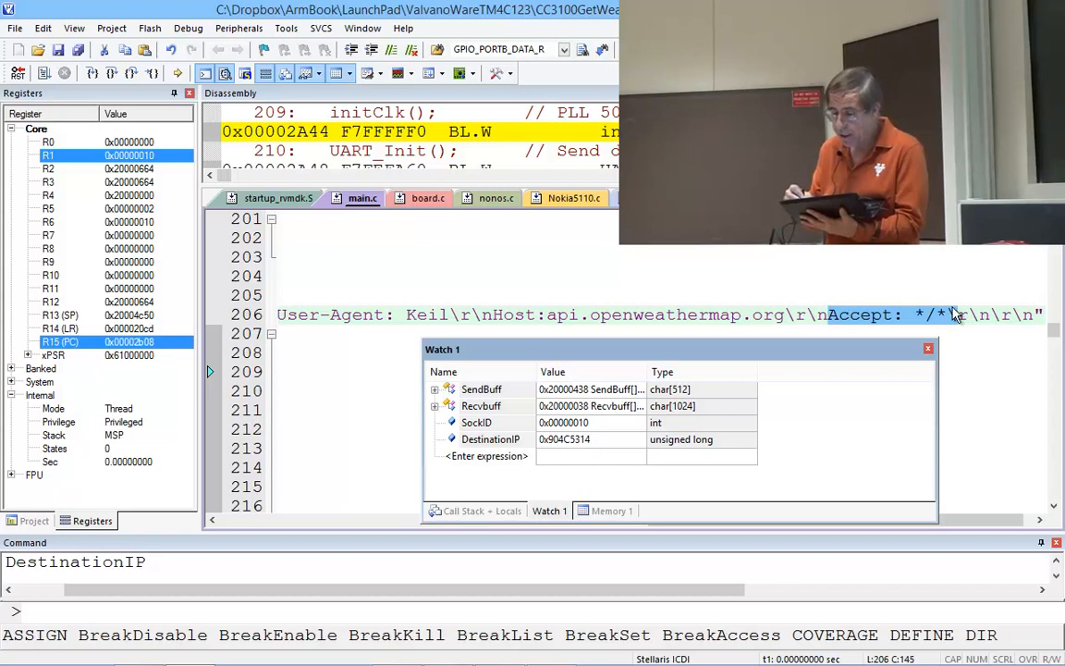
{"action": "mouse_move", "coordinate": [954, 314]}
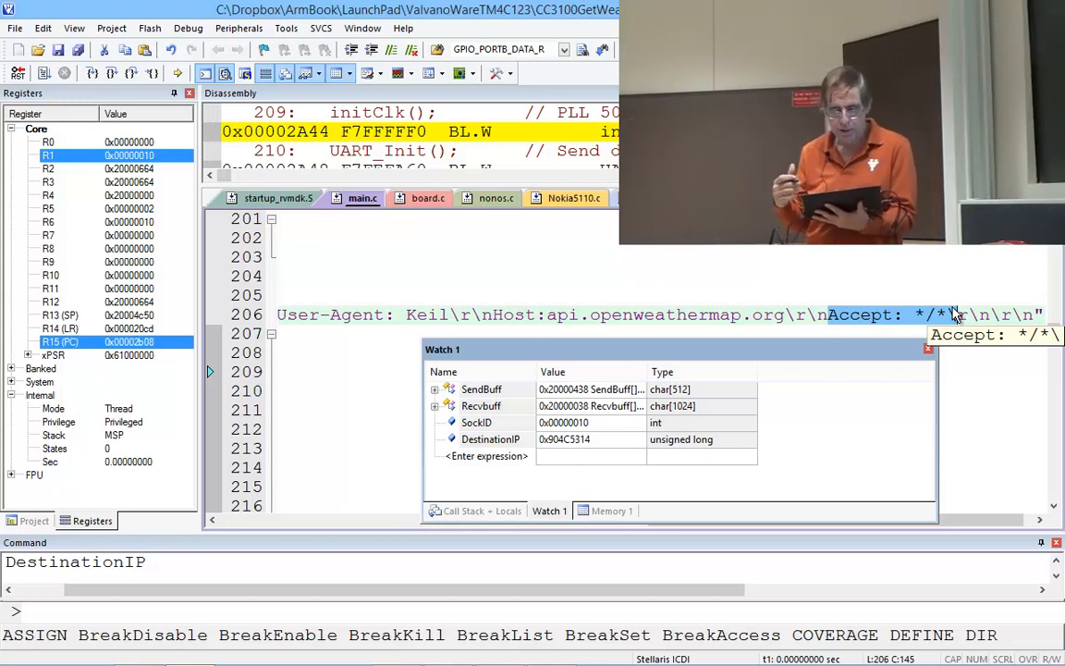
{"action": "mouse_move", "coordinate": [815, 303]}
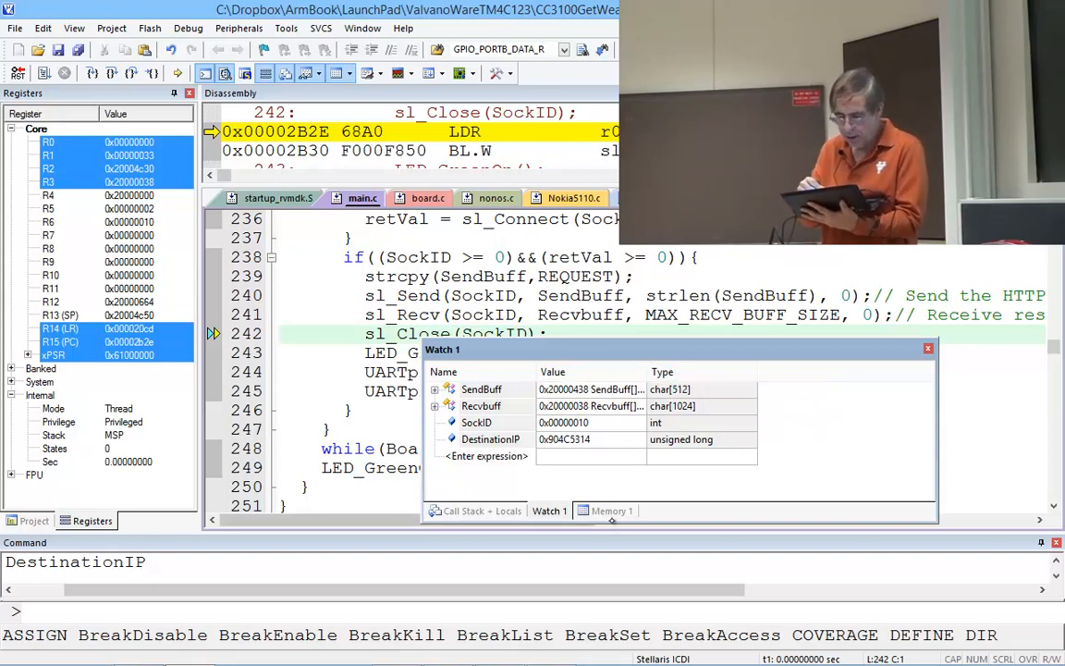
Show RecvBuff in the Memory 1 window, revealing the HTTP/1.1 200 OK reply.
{"action": "left_click", "coordinate": [610, 510]}
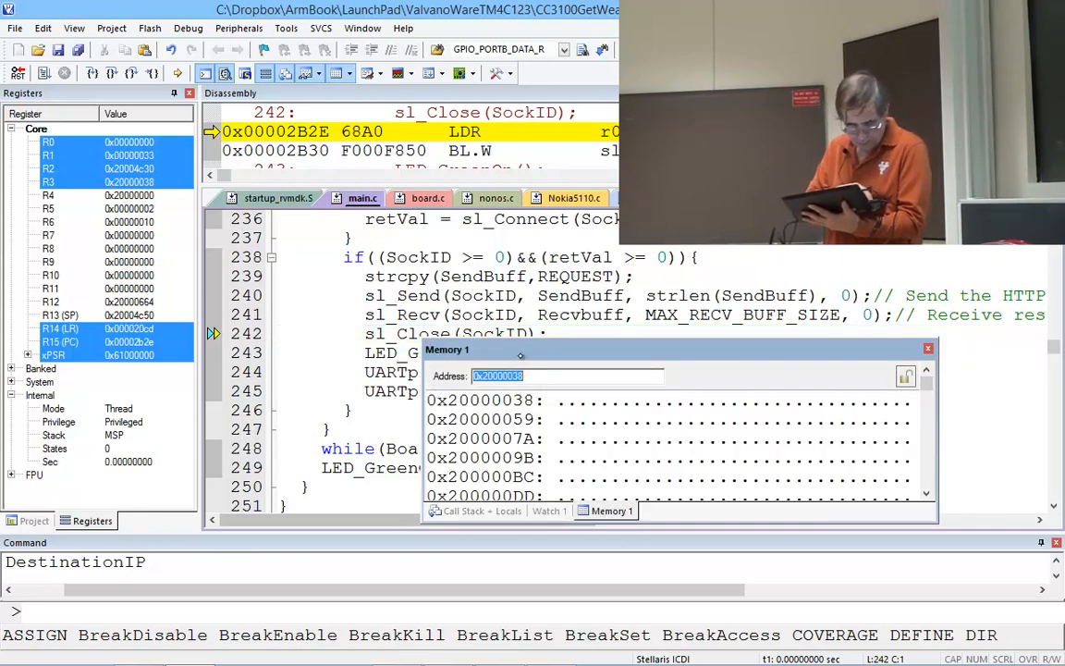
{"action": "type", "text": "Recv"}
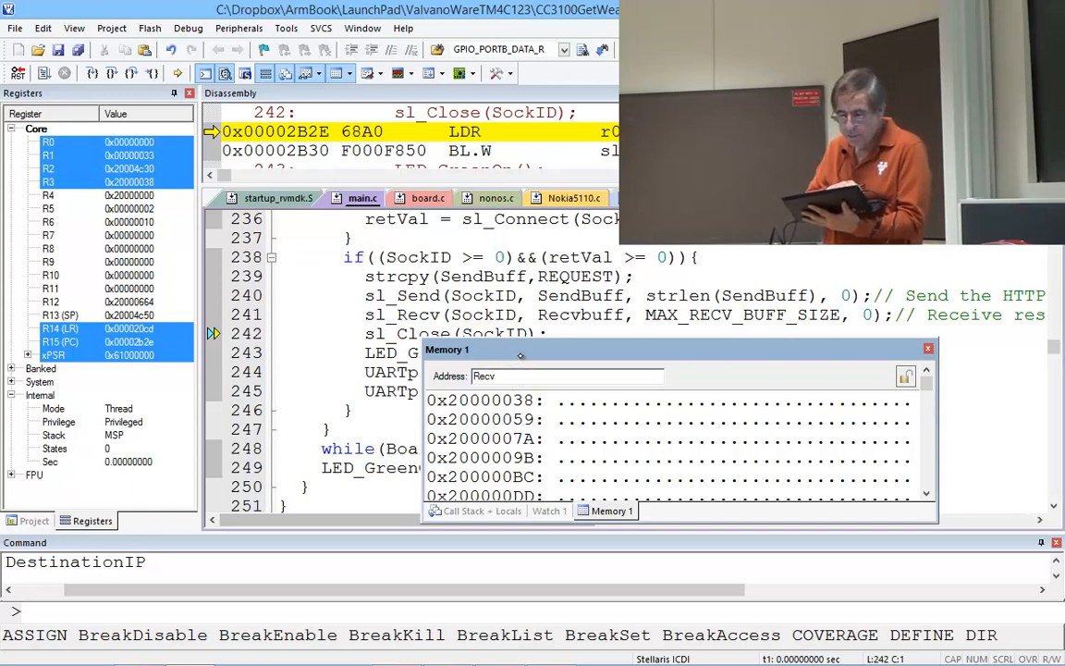
{"action": "type", "text": "B"}
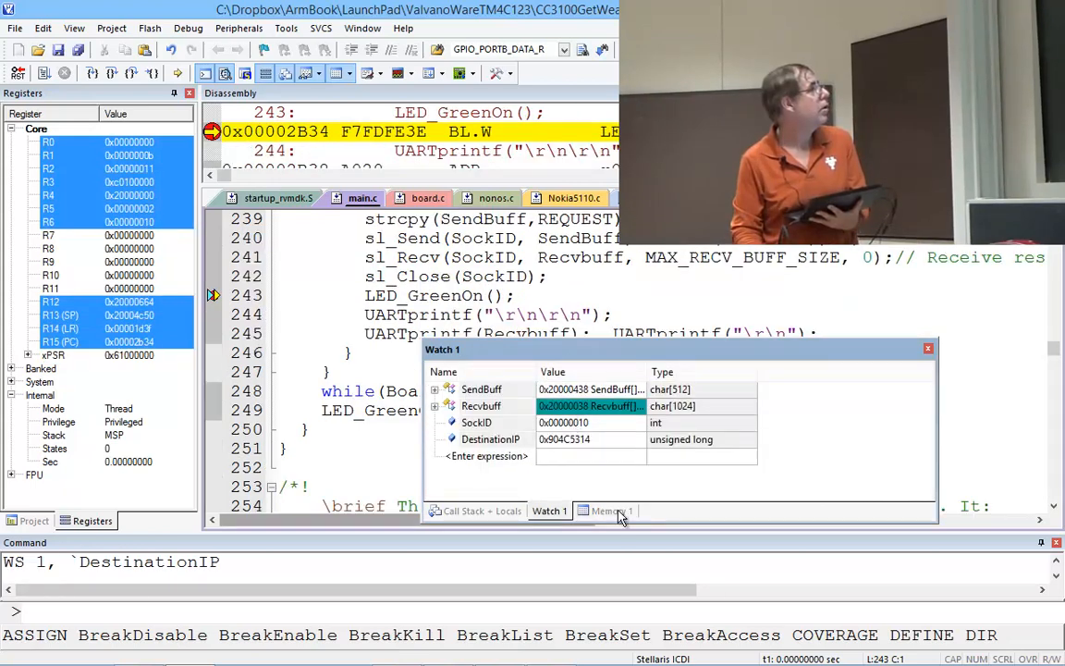
{"action": "left_click", "coordinate": [606, 510]}
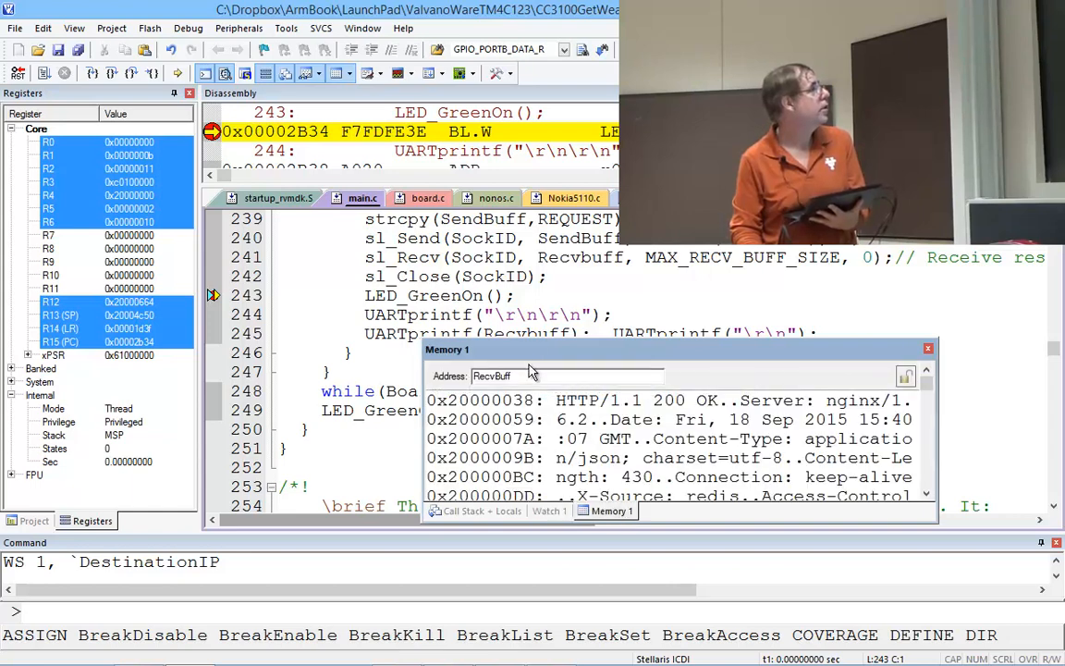